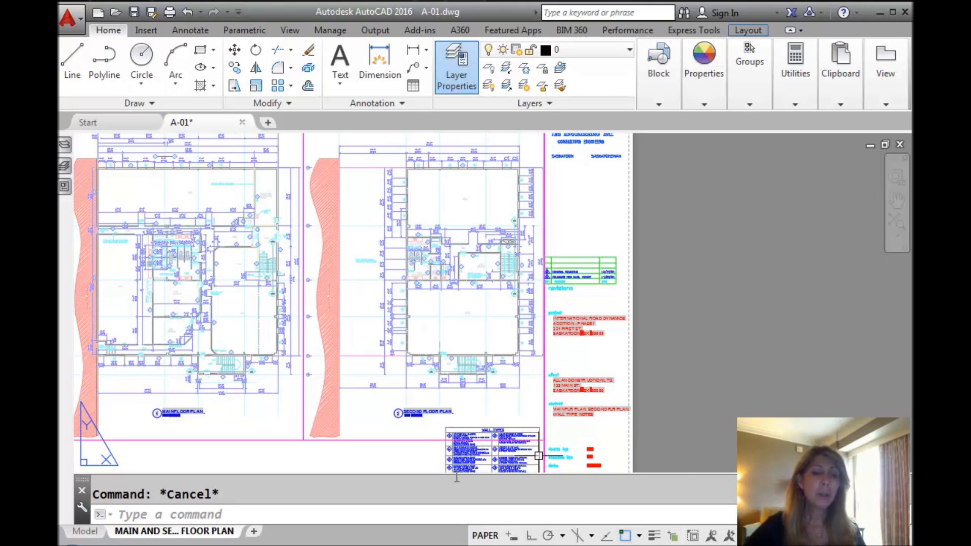
mouse_move(184, 327)
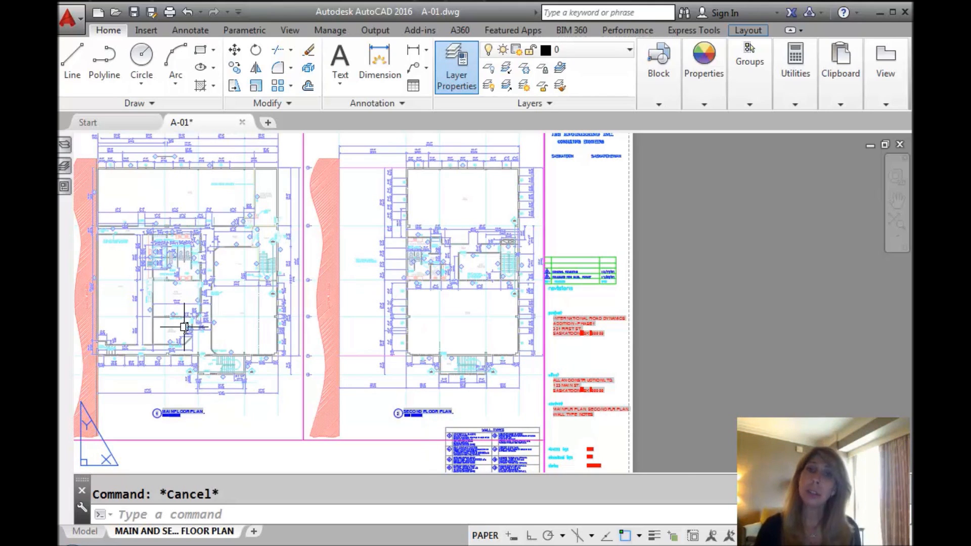
mouse_move(151, 461)
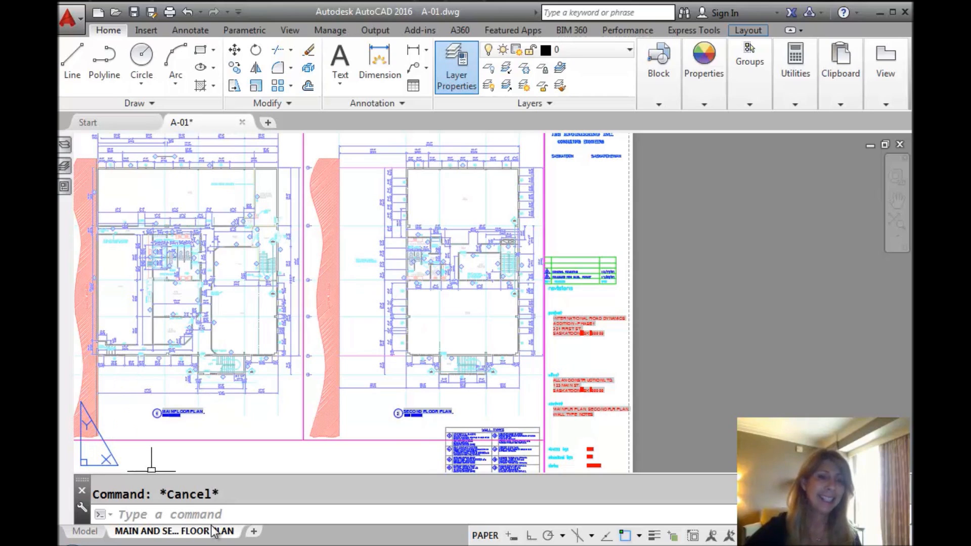
Step: Enter 'symbol' and 'ZIp' at the AutoCAD command line
click(186, 514)
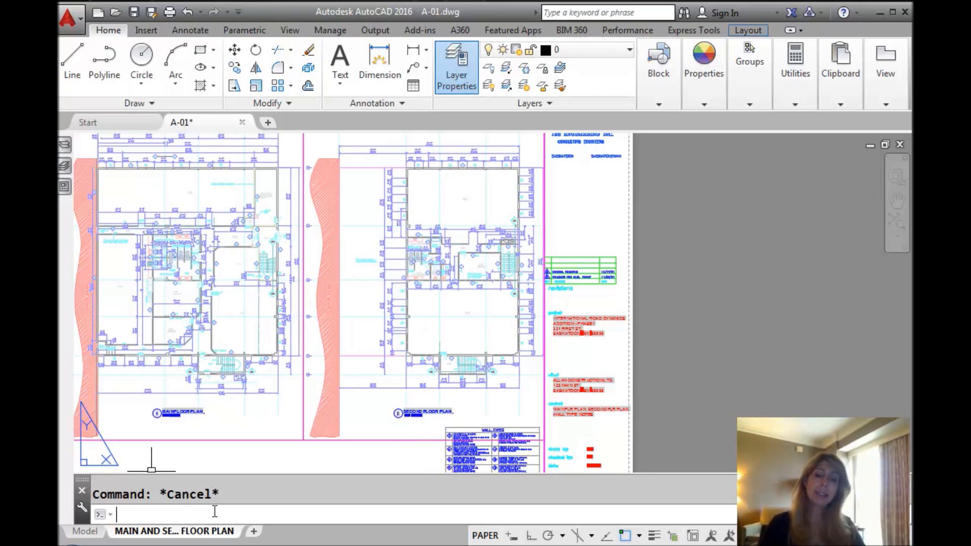
text(symbo)
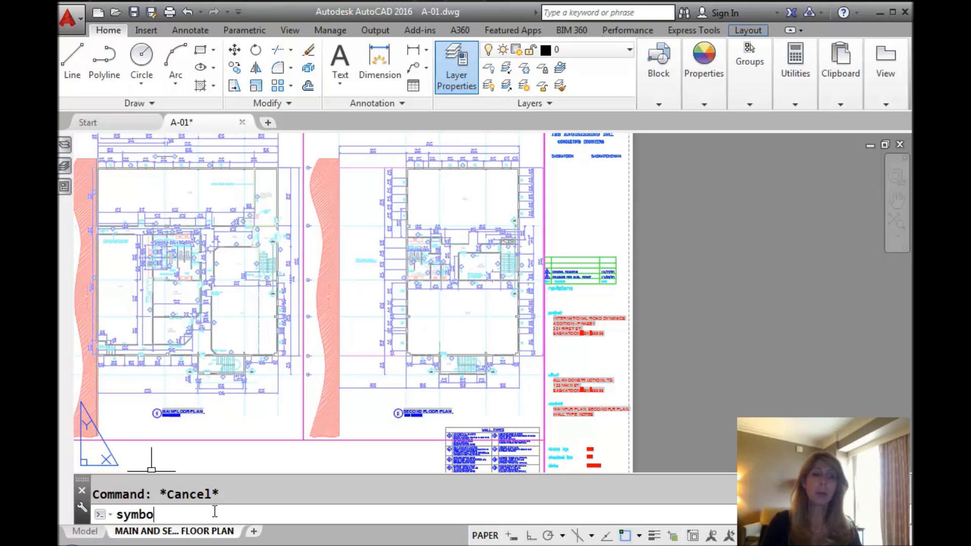
text(l)
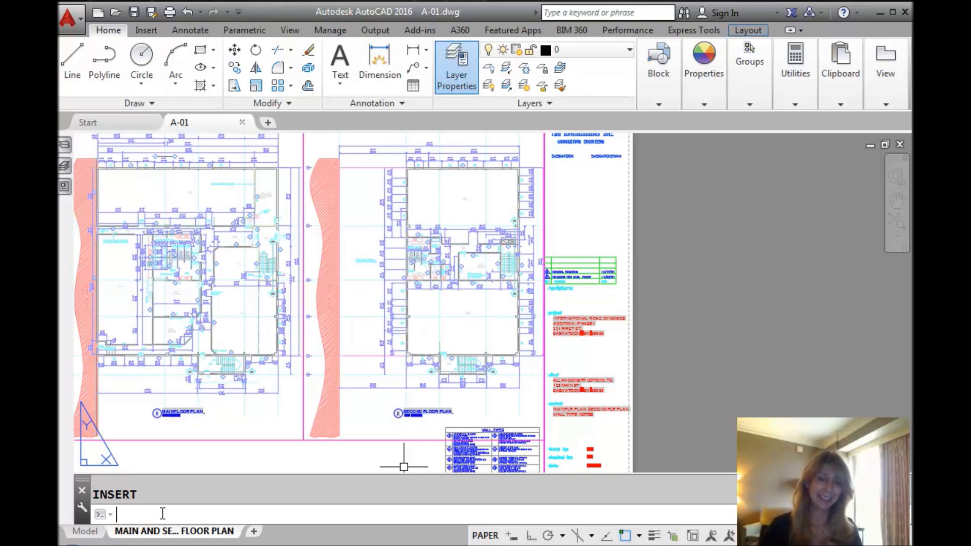
text(ZIp)
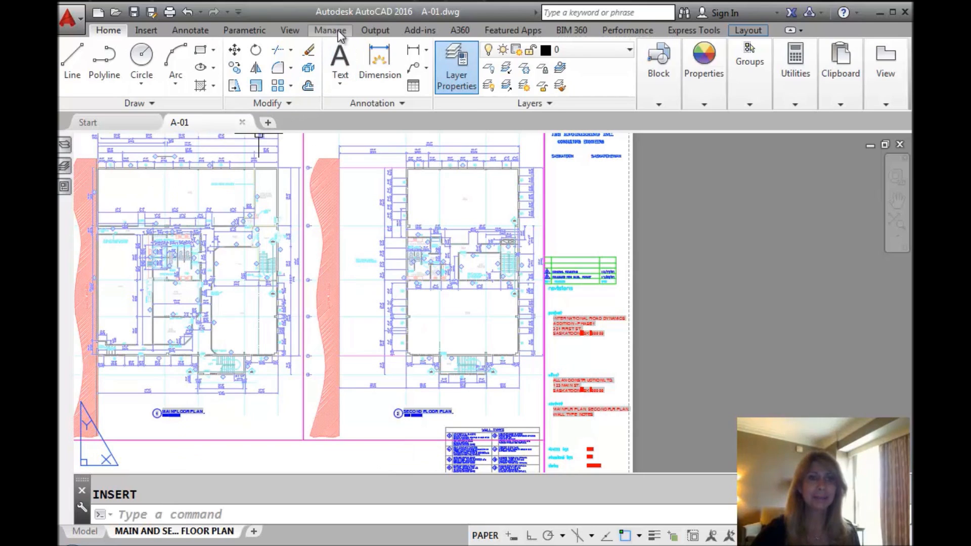
Step: Open acadSynonymsGlobalDB.pgp in Notepad from Manage's Edit Aliases menu, Edit Synonym List
click(330, 30)
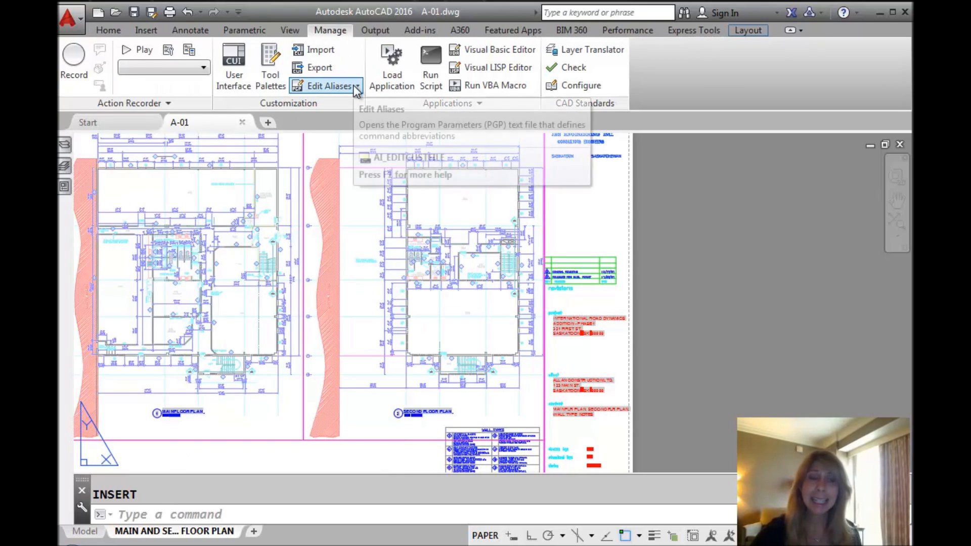
click(328, 85)
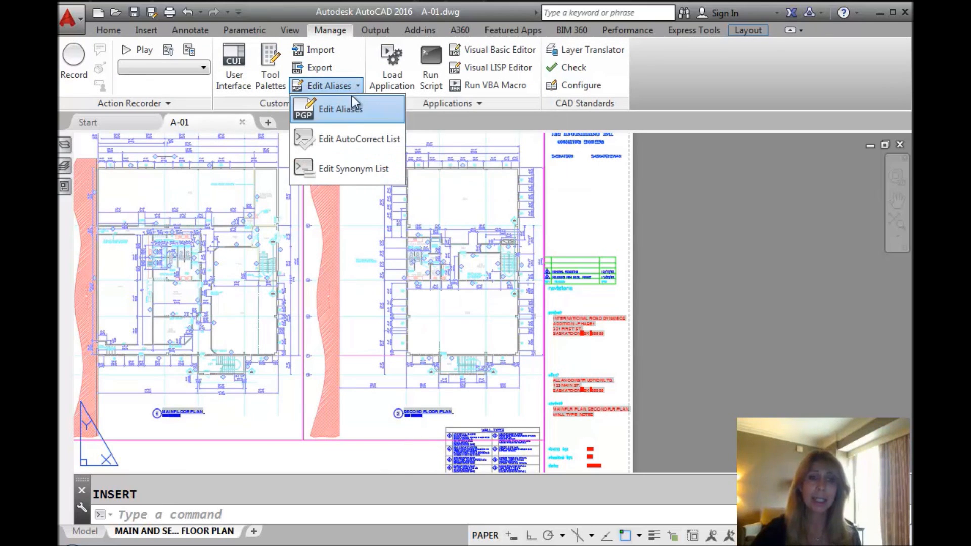
mouse_move(353, 169)
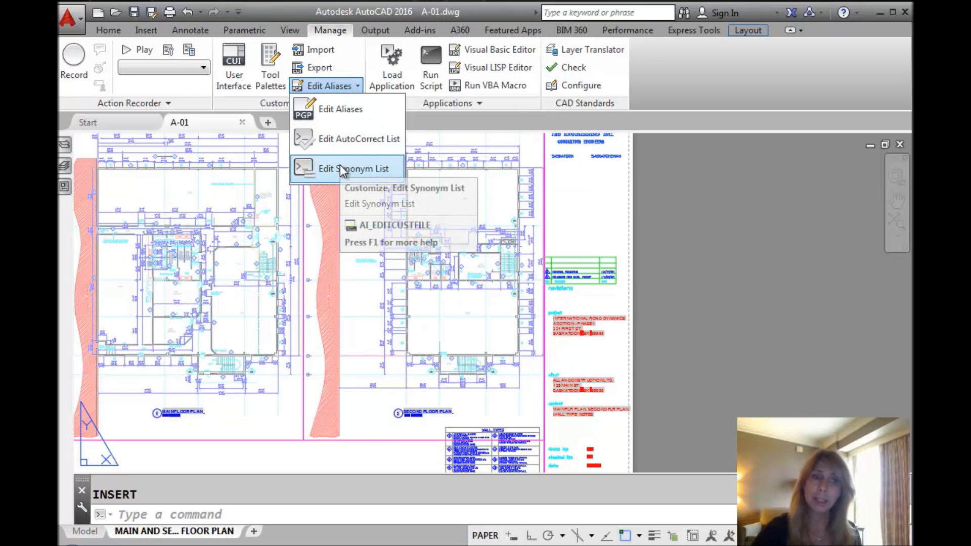
click(353, 168)
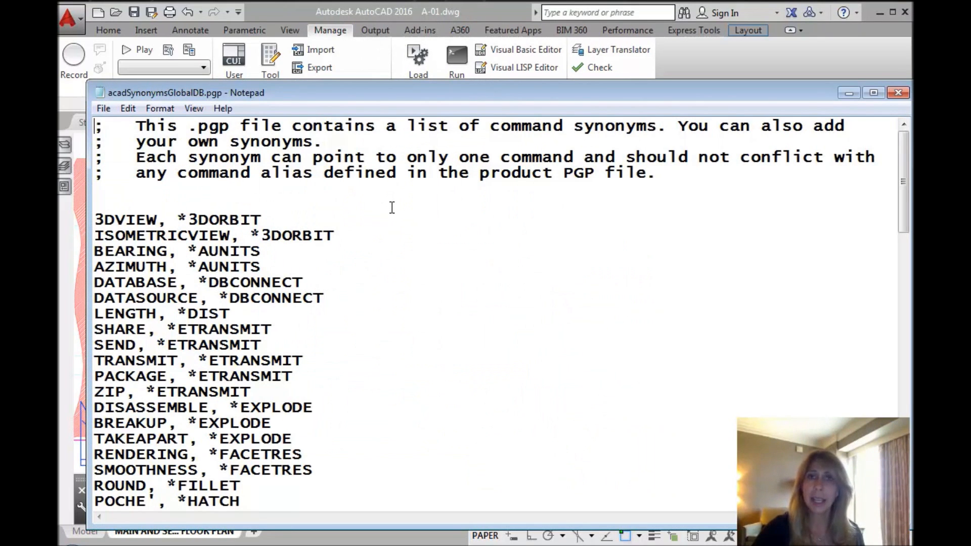
mouse_move(329, 237)
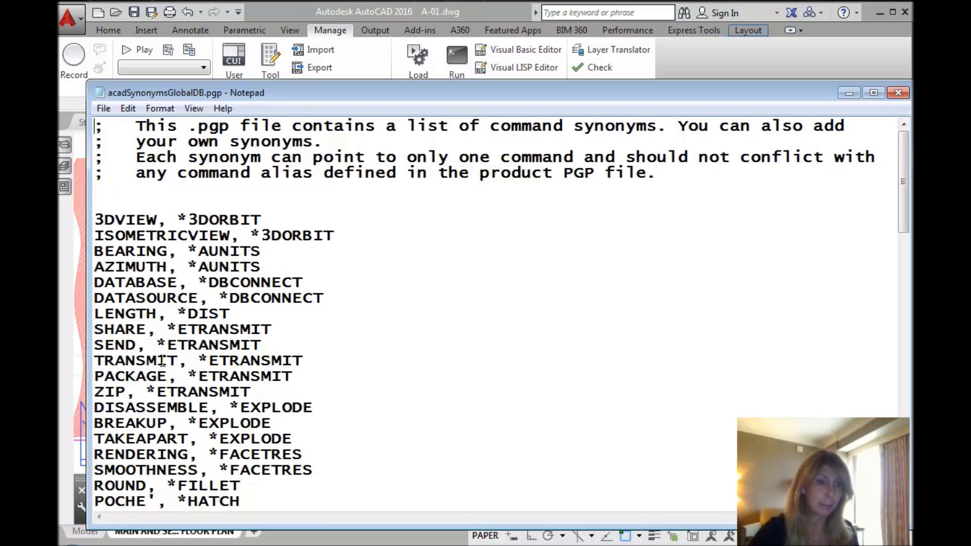
mouse_move(160, 337)
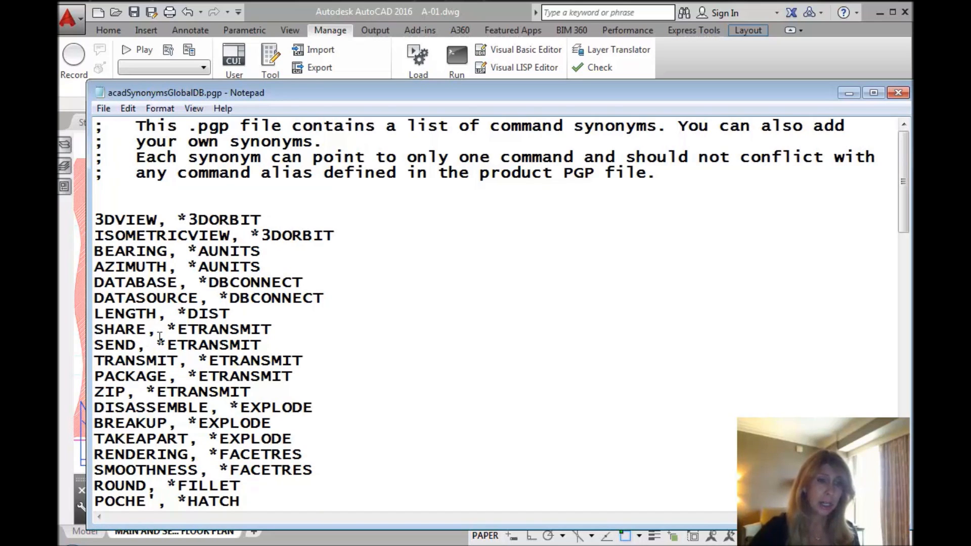
mouse_move(223, 366)
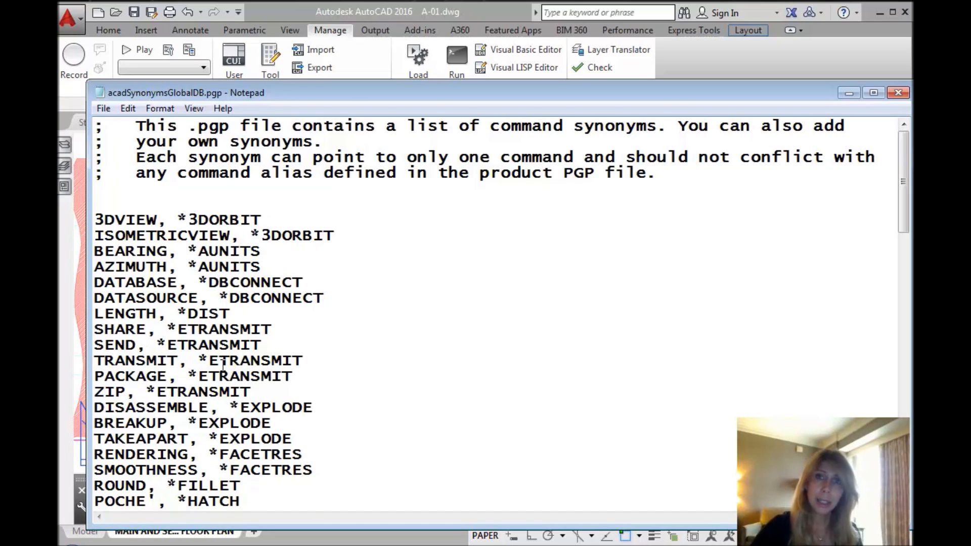
mouse_move(281, 381)
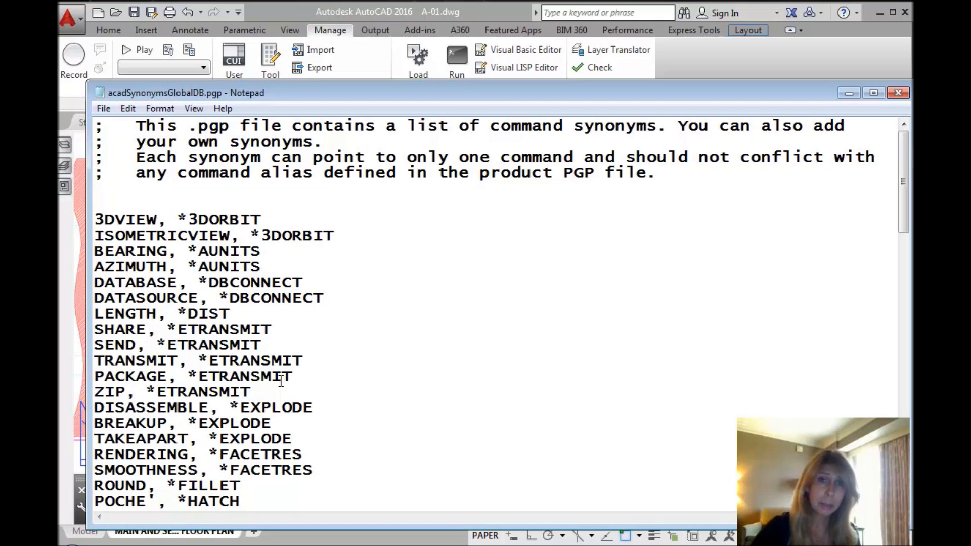
mouse_move(346, 405)
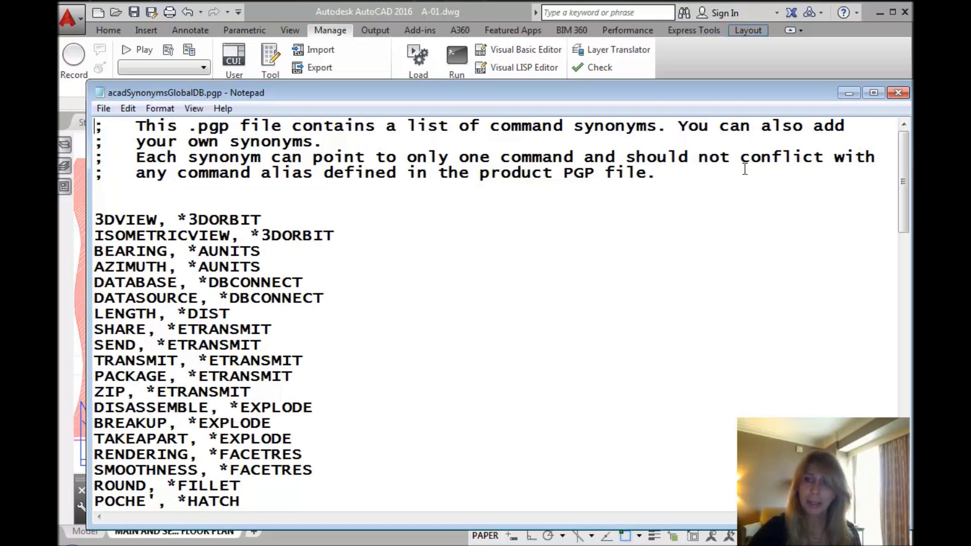
Step: Scroll through the synonym file and place the cursor on the empty line above 3DVIEW
scroll(down, 3)
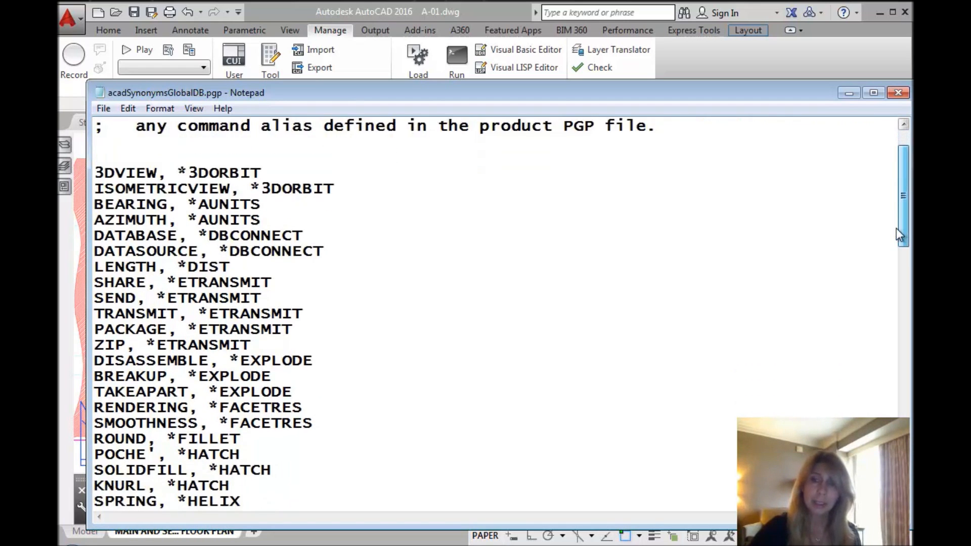
scroll(down, 3)
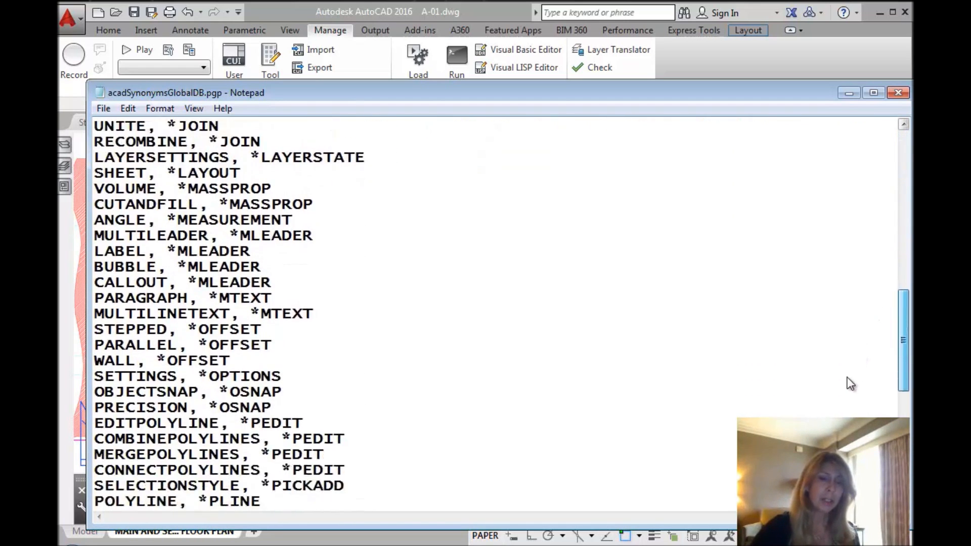
scroll(down, 3)
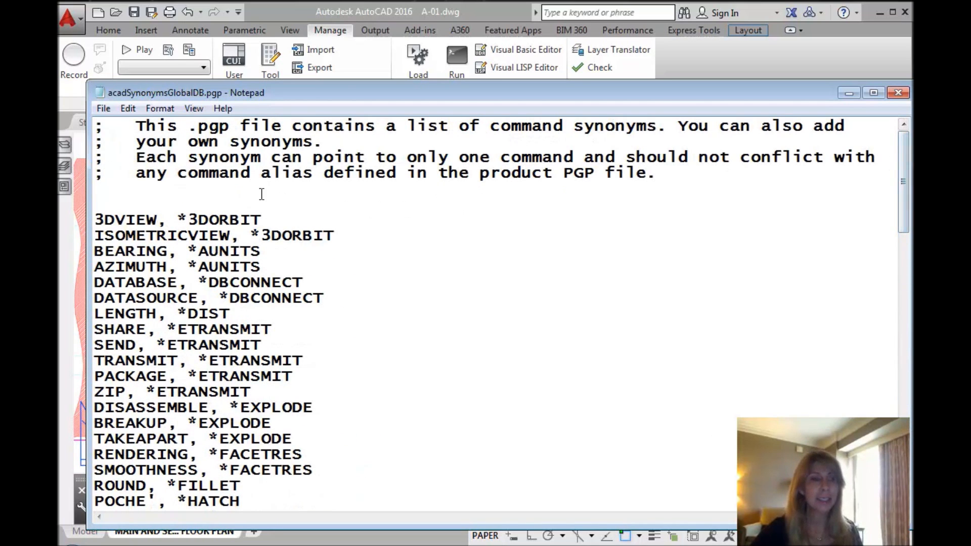
click(96, 205)
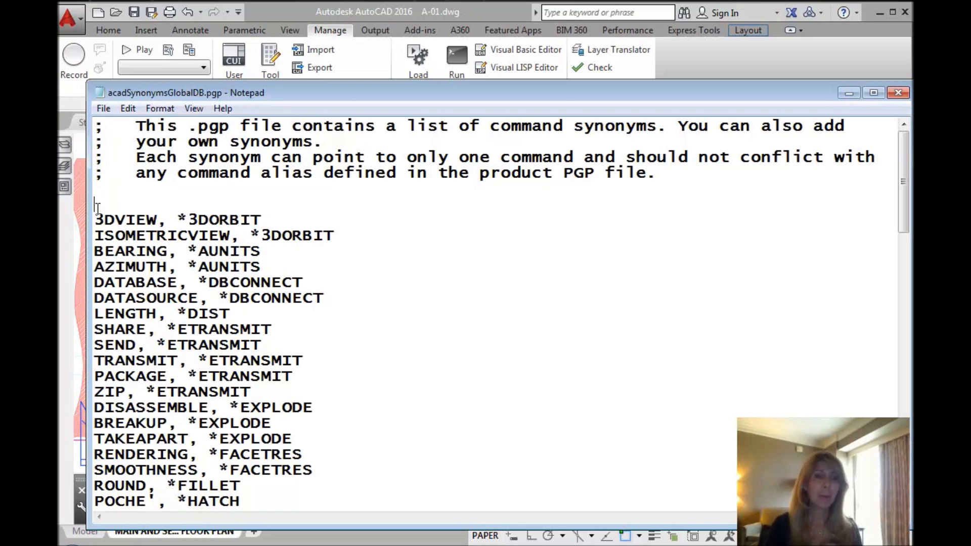
Step: Type the synonym entry 'Dunkin, *donut' on the blank line above 3DVIEW
text(D)
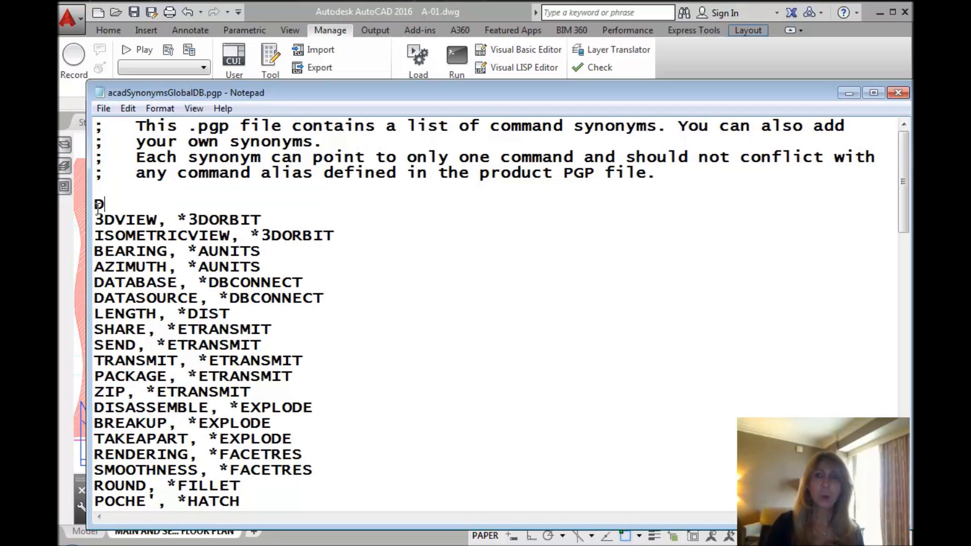
text(unkin,)
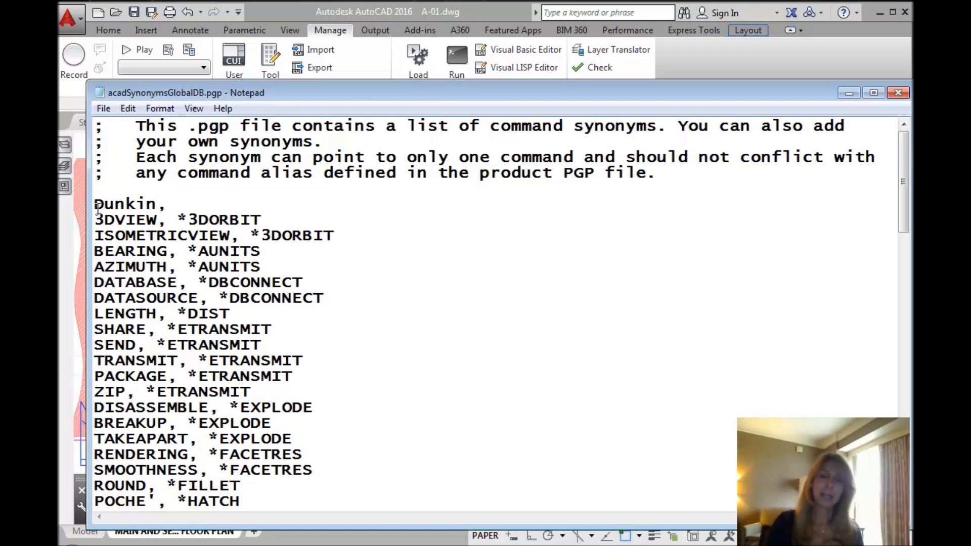
text(*)
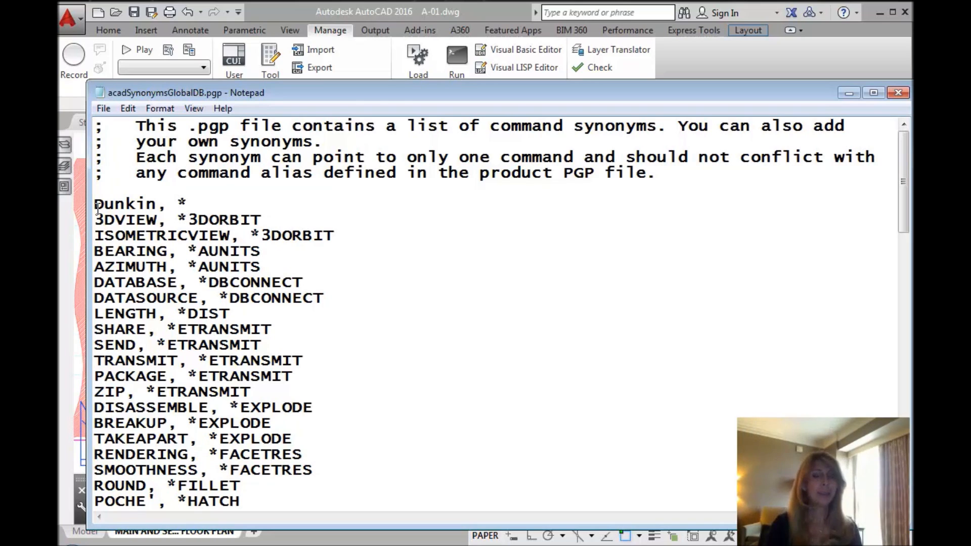
text(donut)
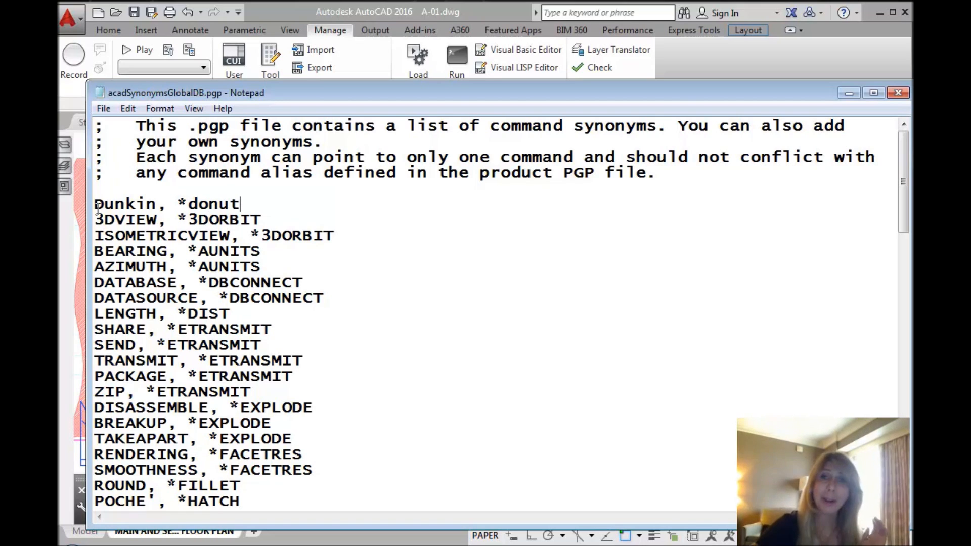
click(103, 108)
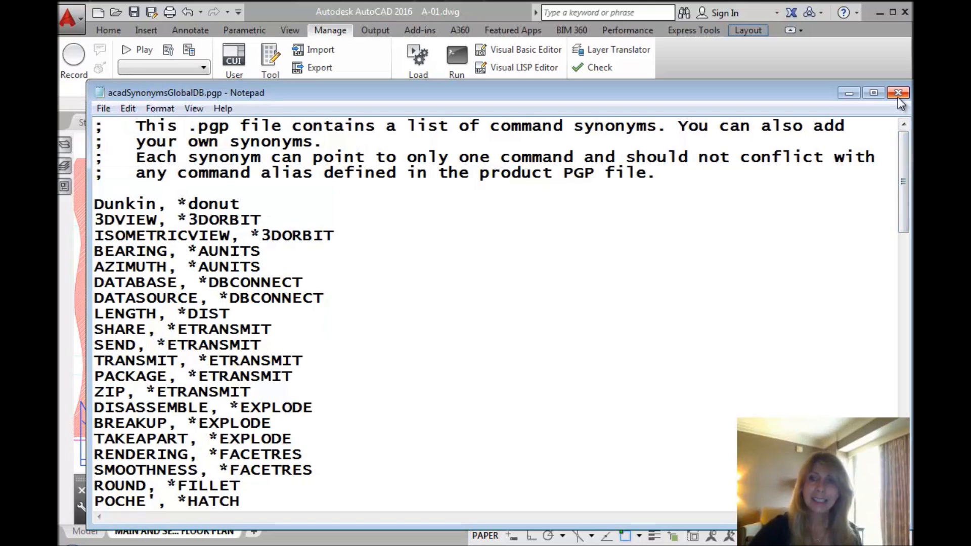
Step: Close Notepad, saving the edited acadSynonymsGlobalDB.pgp, and return to the A-01 drawing
click(899, 92)
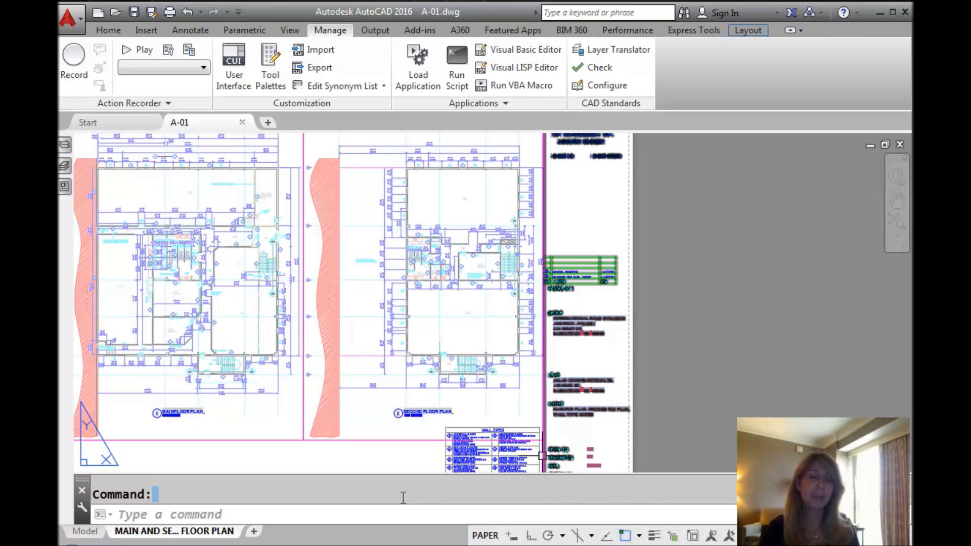
Step: Run REINIT and reload the PGP File in the Re-initialization dialog
text(RE)
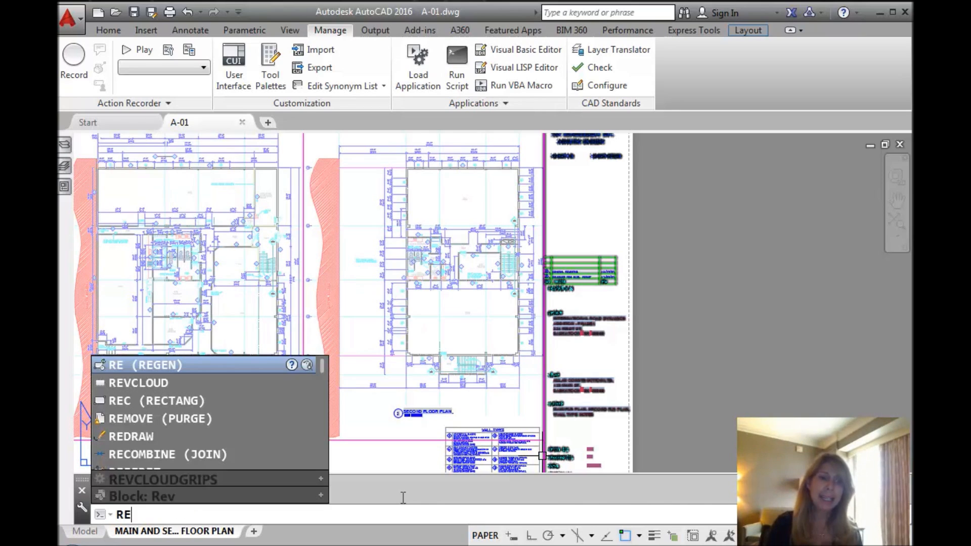
text(REINIT)
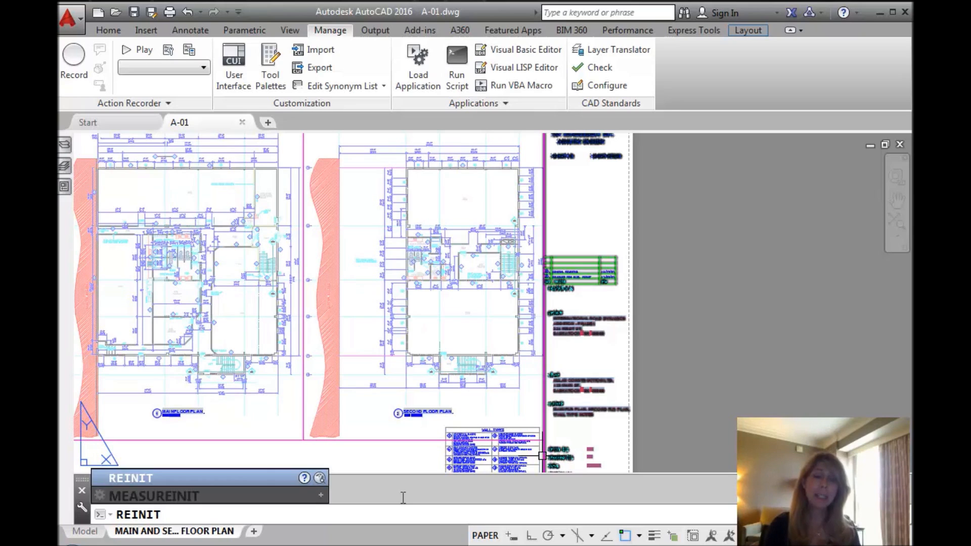
key(Return)
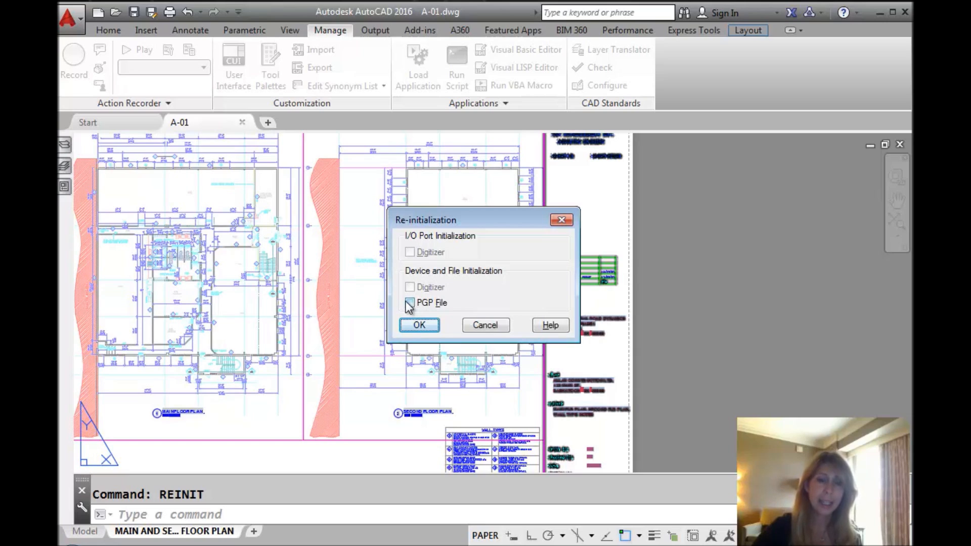
click(409, 302)
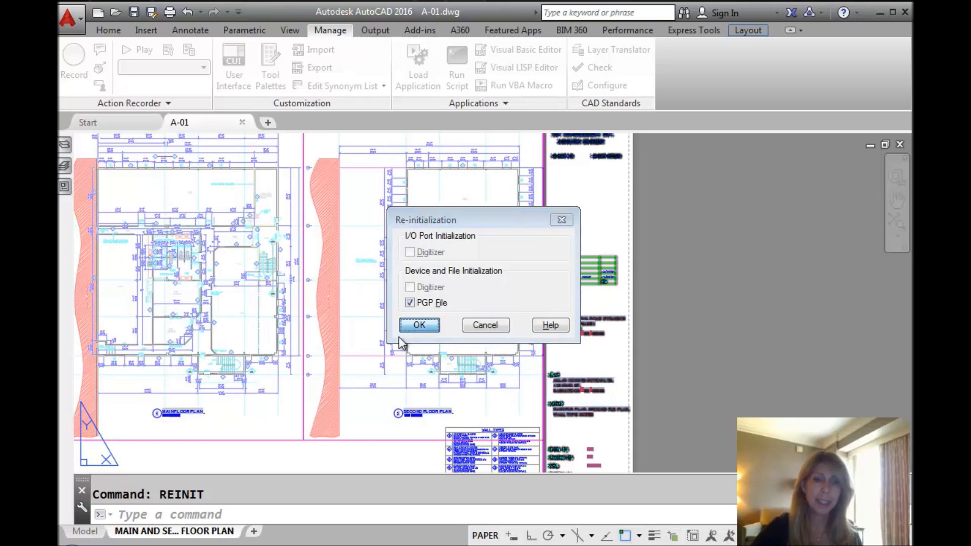
click(419, 325)
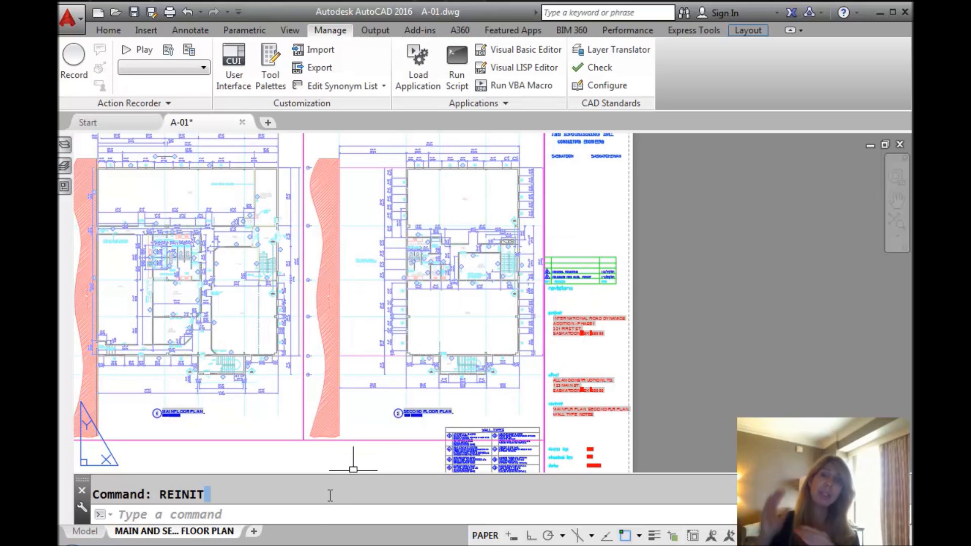
mouse_move(253, 466)
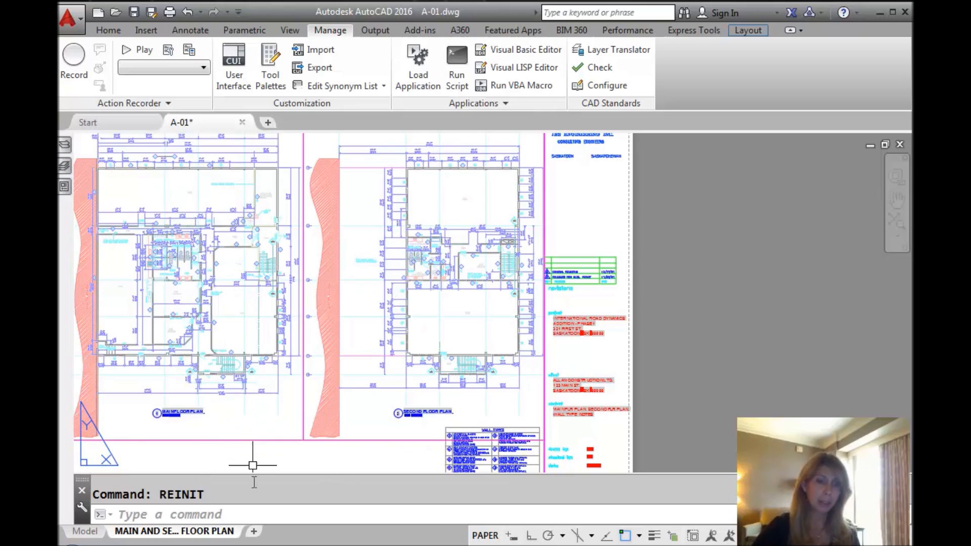
Step: Enter DUNKIN so DONUT starts and prompts for the inside diameter
text(d)
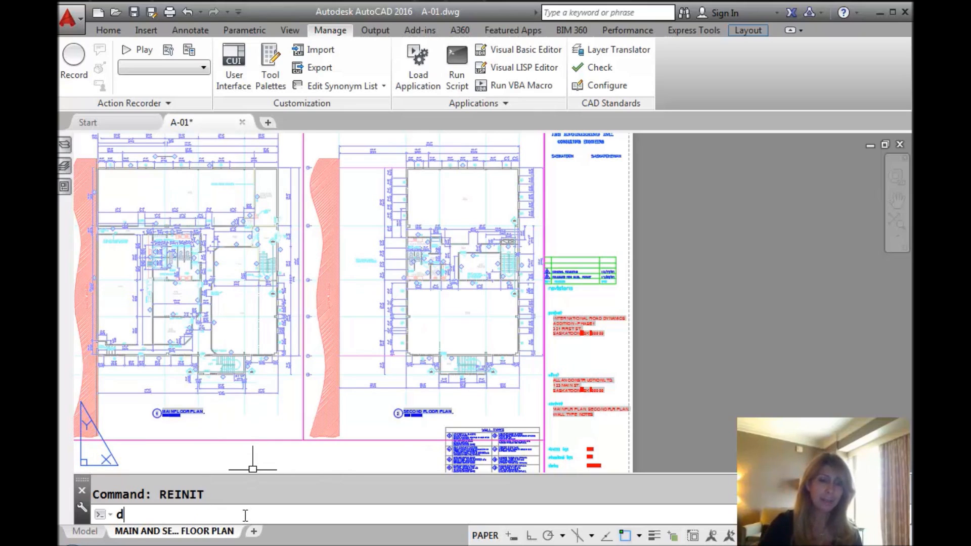
text(UNKIN)
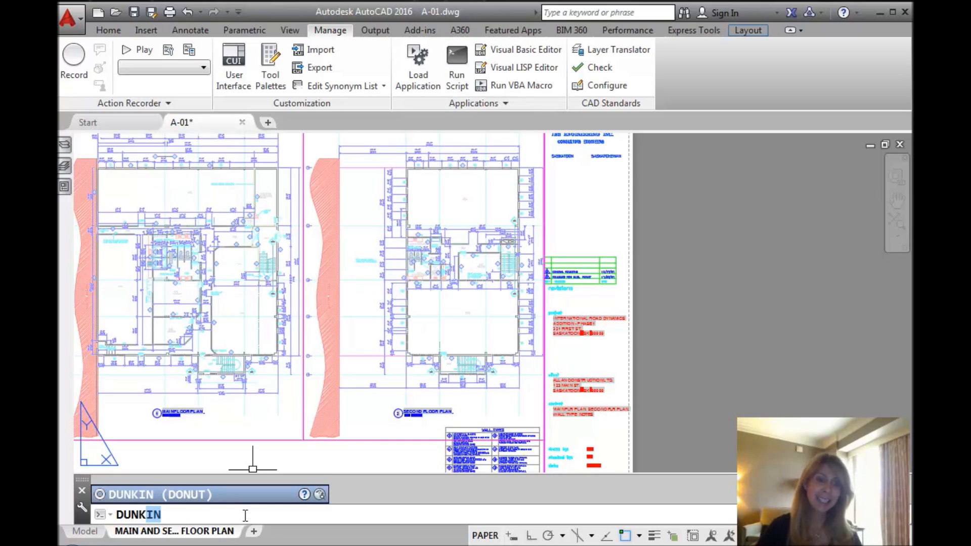
key(Return)
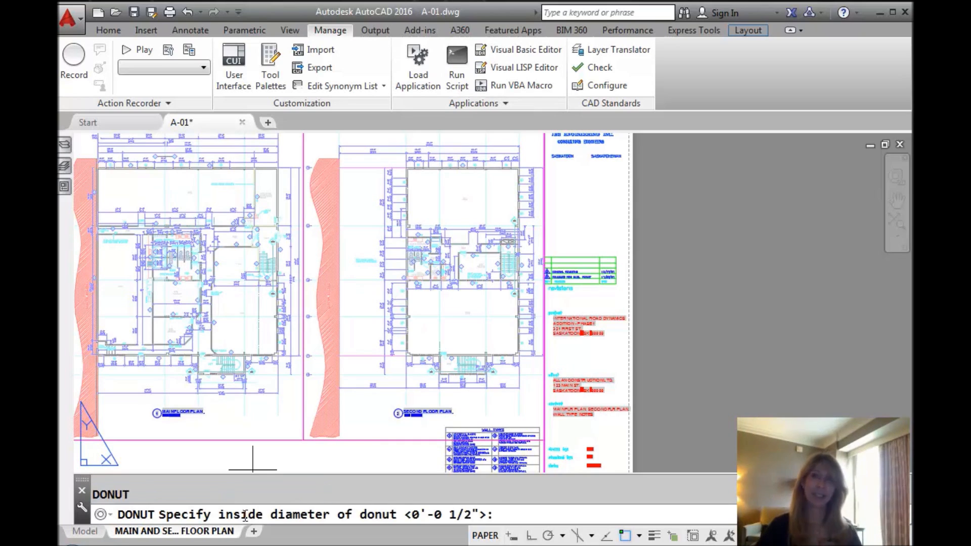